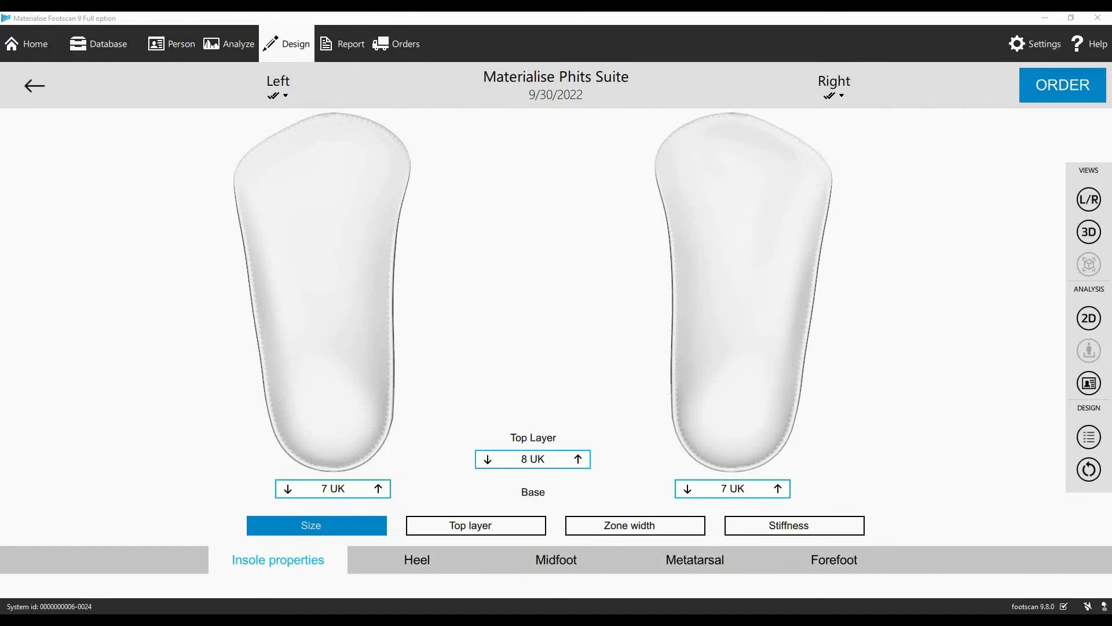
mouse_move(1071, 183)
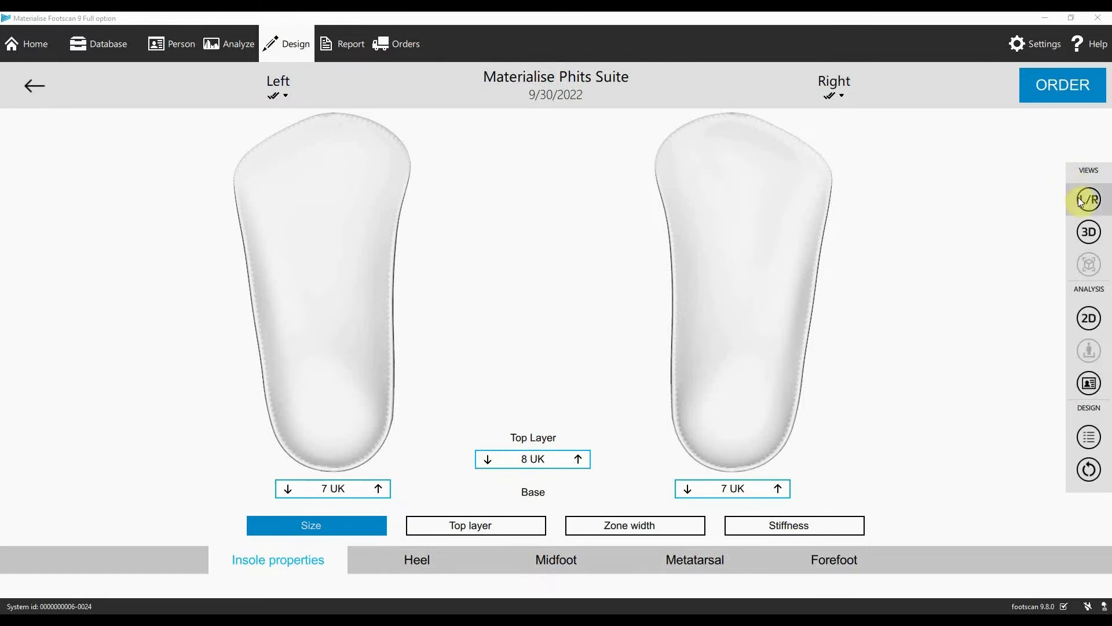
Display both insoles in 3D from a preset viewing direction.
left_click(1087, 199)
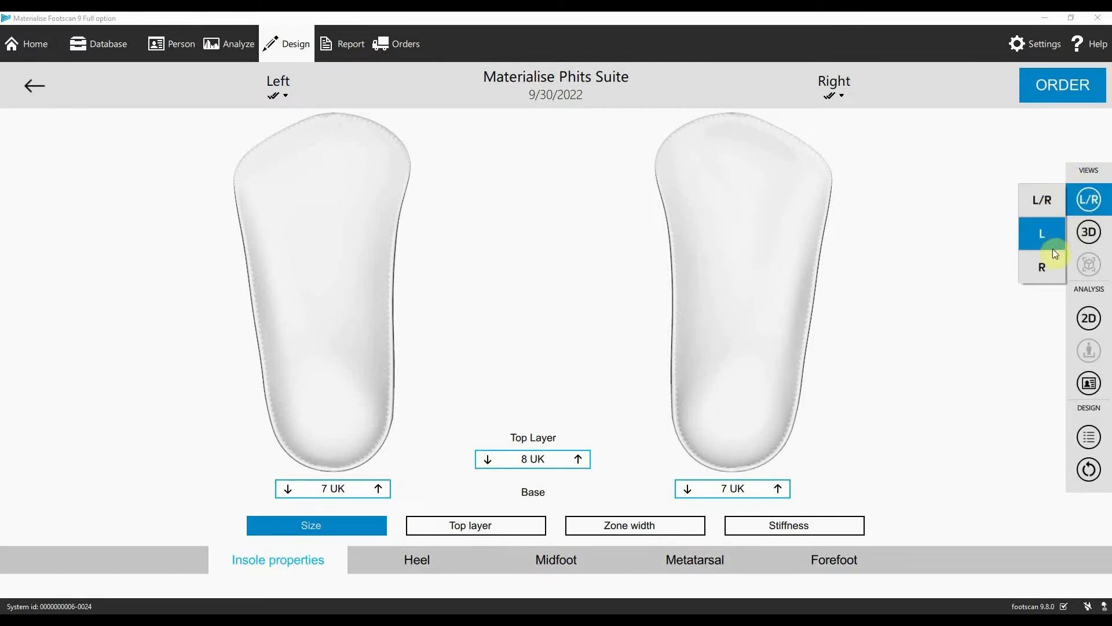
left_click(1088, 231)
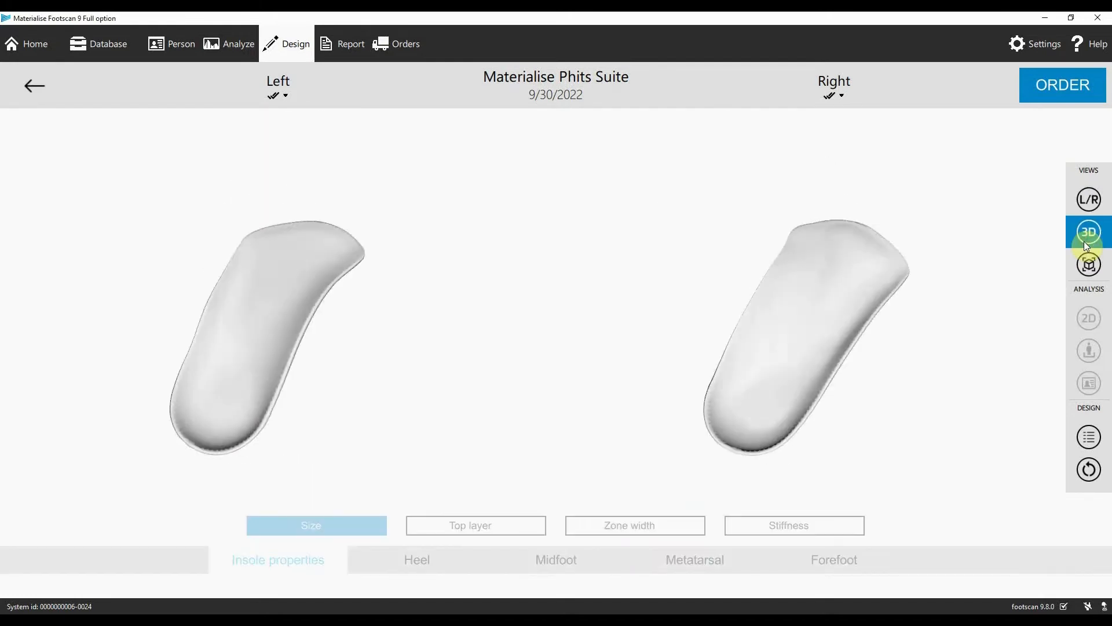
left_click(1088, 265)
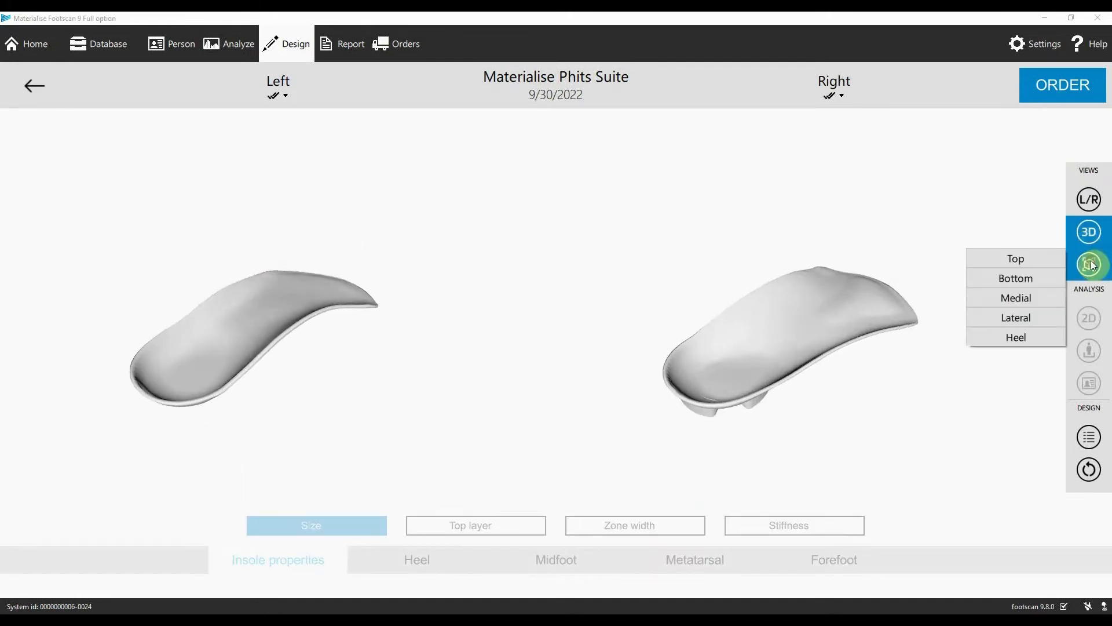
left_click(1014, 297)
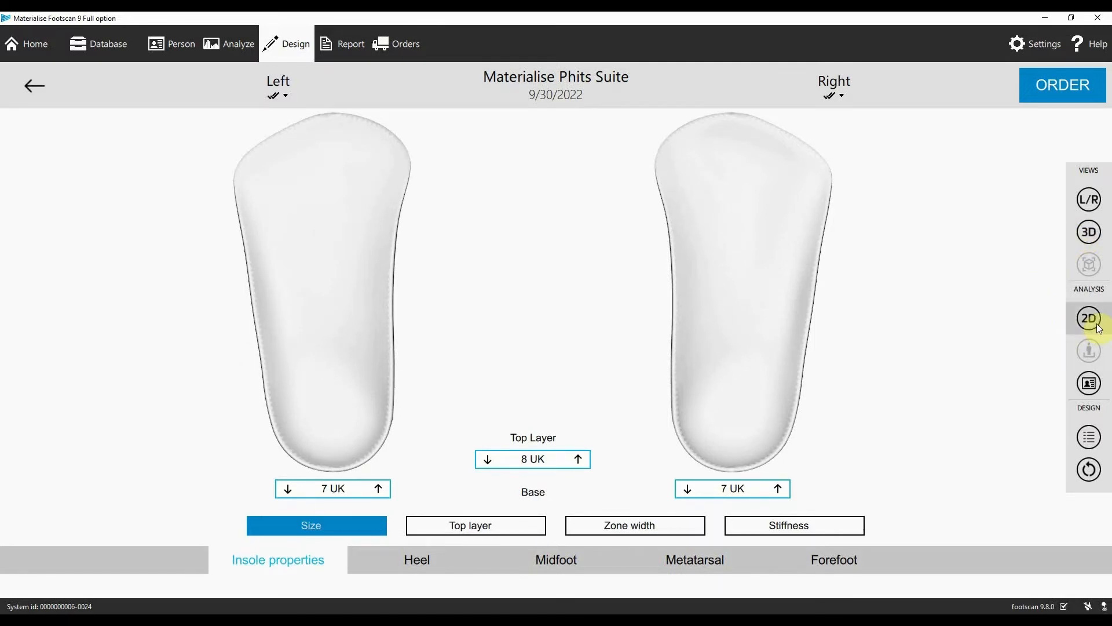
Overlay the pressure map and show metatarsal settings: 3 mm T-shaped pad on the right.
left_click(1090, 318)
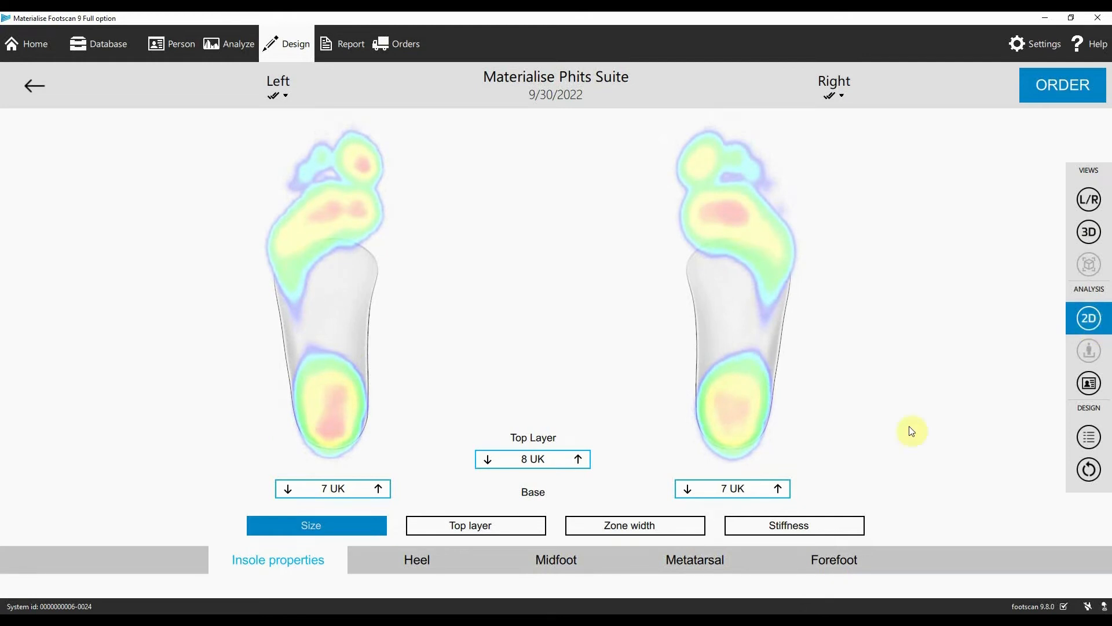
left_click(694, 559)
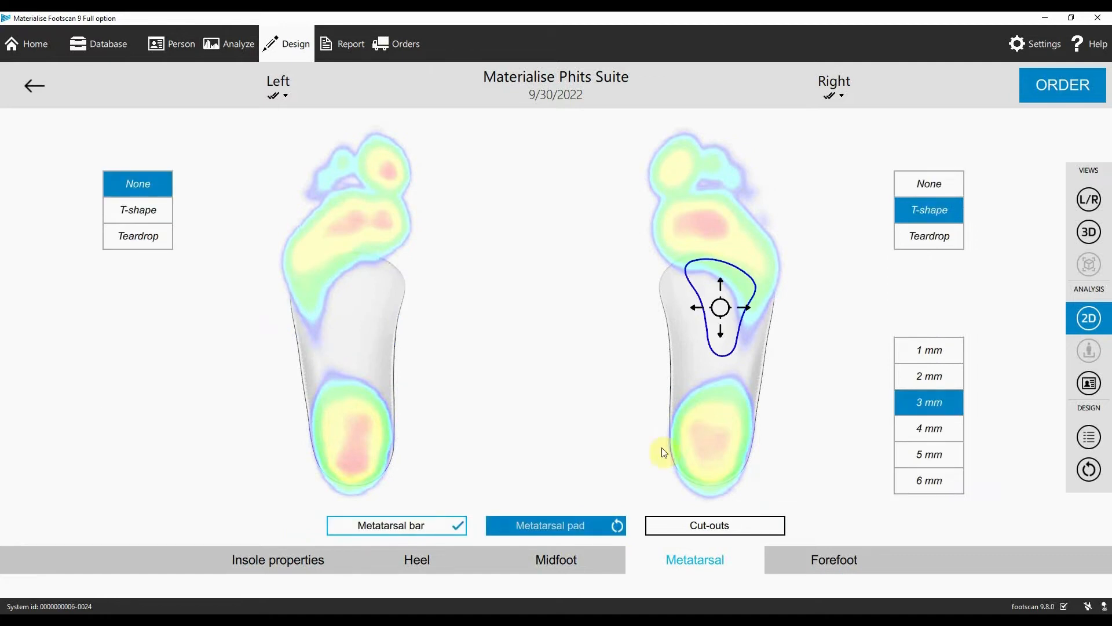
mouse_move(762, 316)
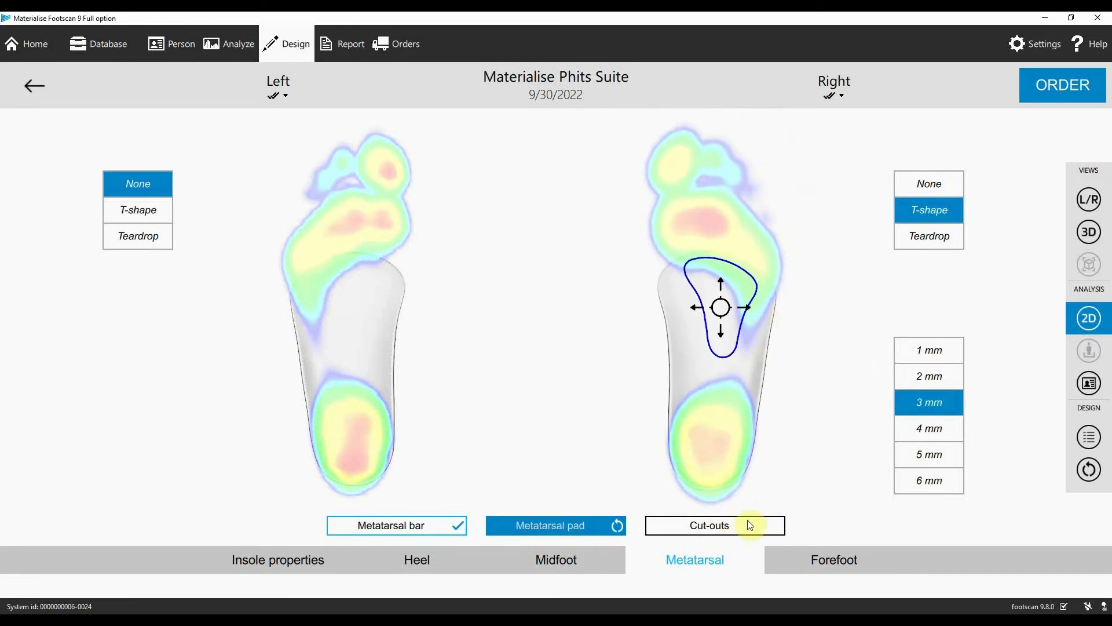
mouse_move(877, 459)
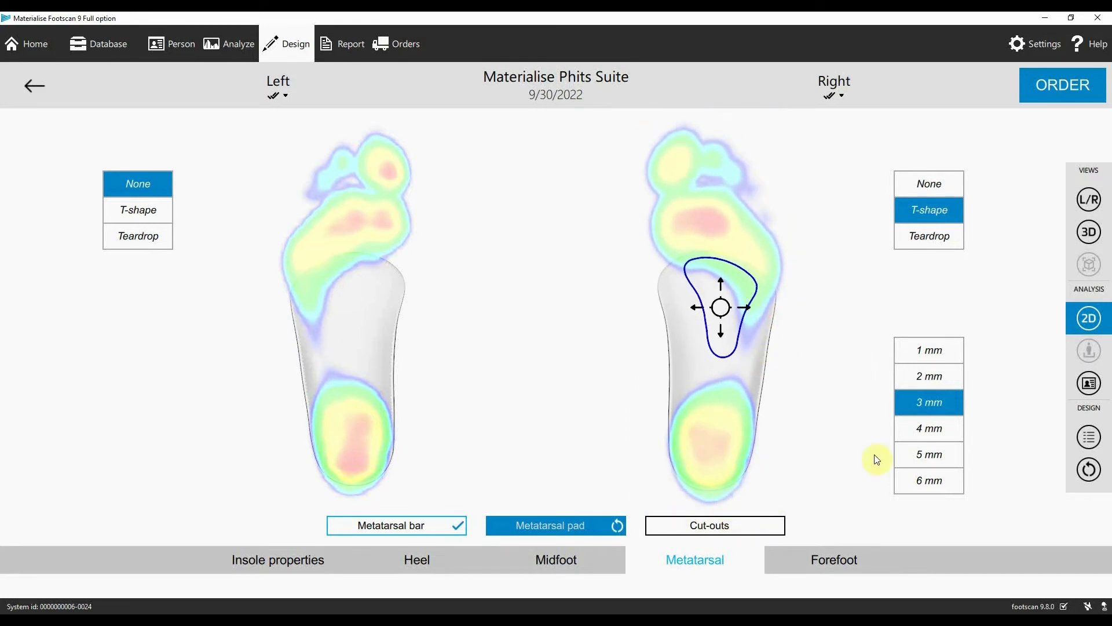
left_click(1088, 385)
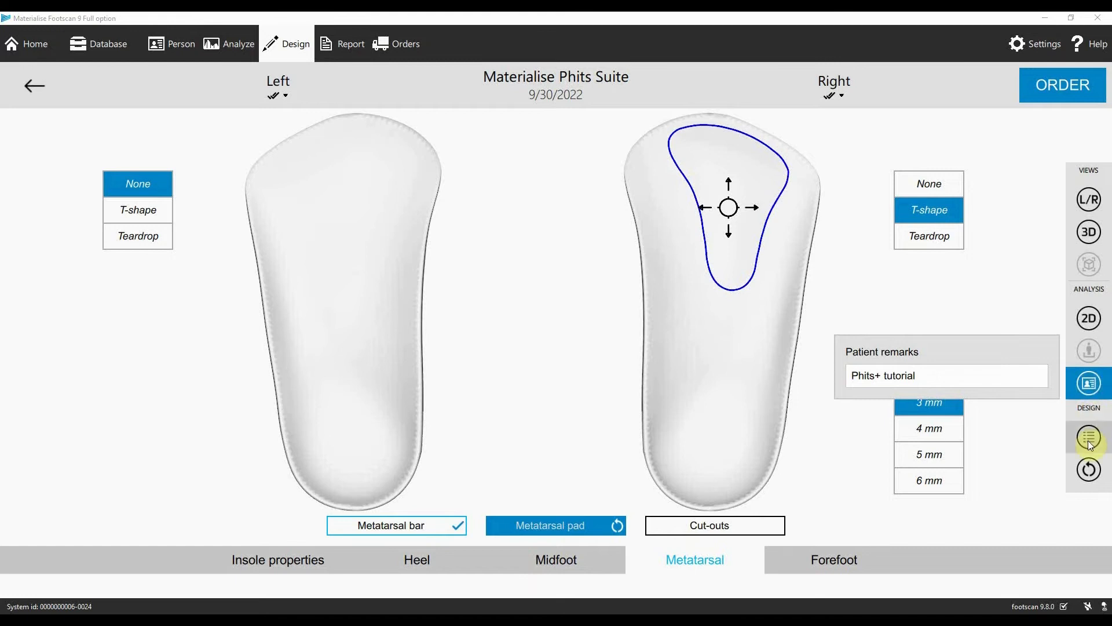
Close the Phits+ tutorial patient remarks panel, leaving plain insoles without the pressure map.
left_click(1088, 436)
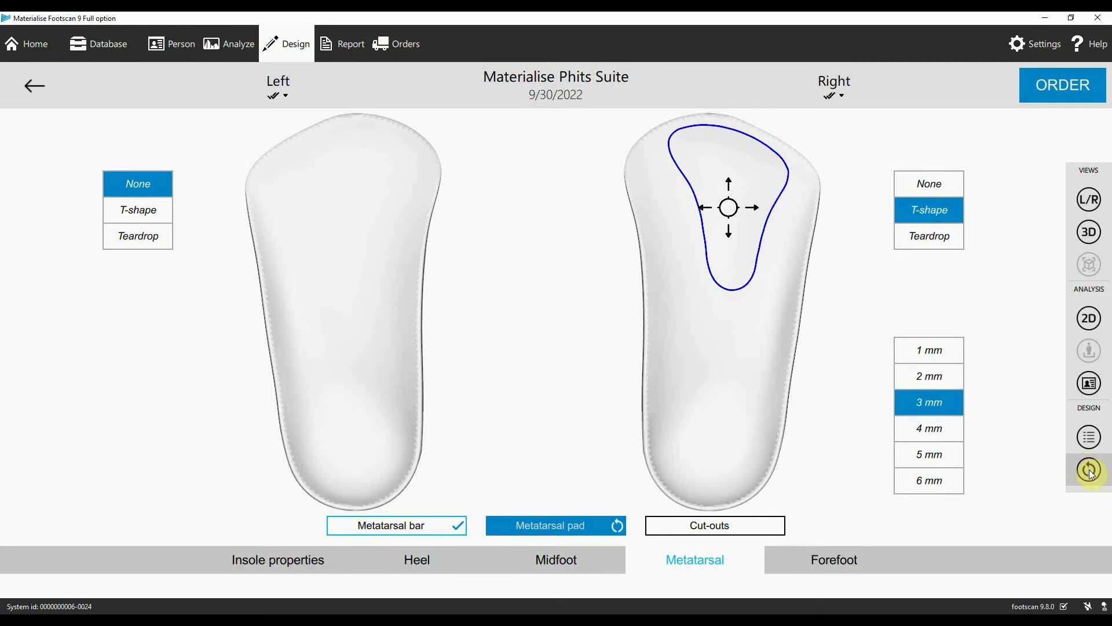
left_click(1088, 470)
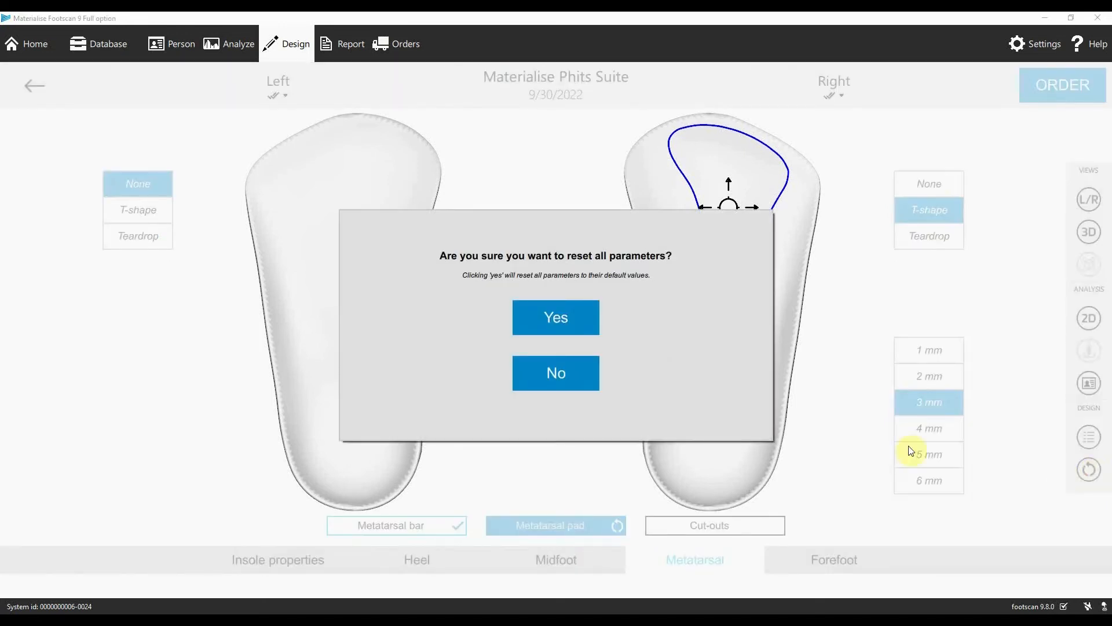
mouse_move(628, 355)
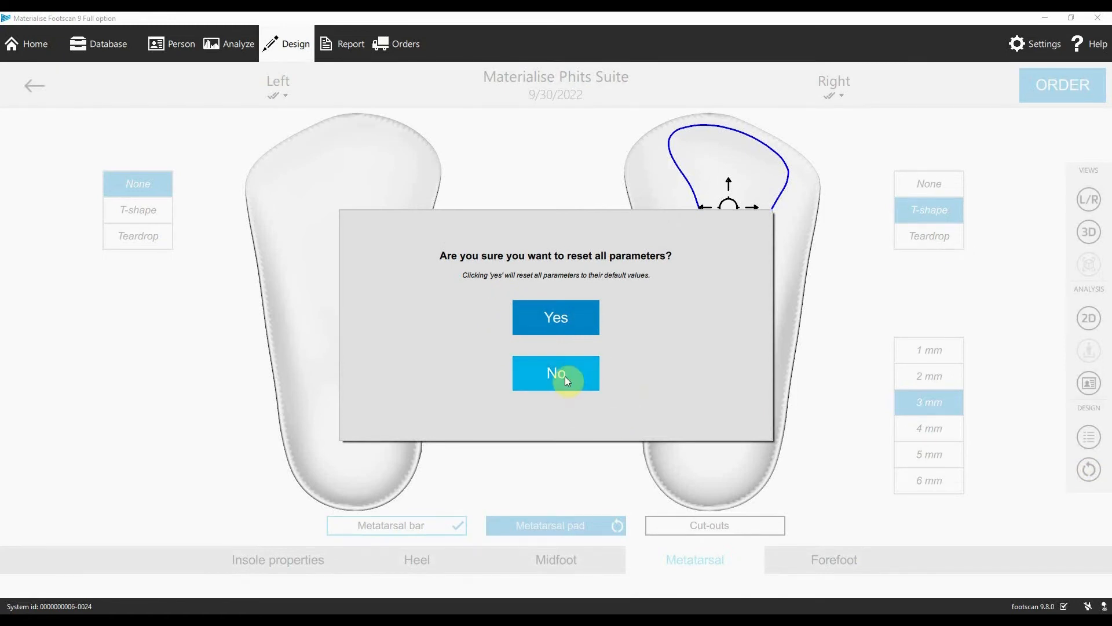
left_click(556, 372)
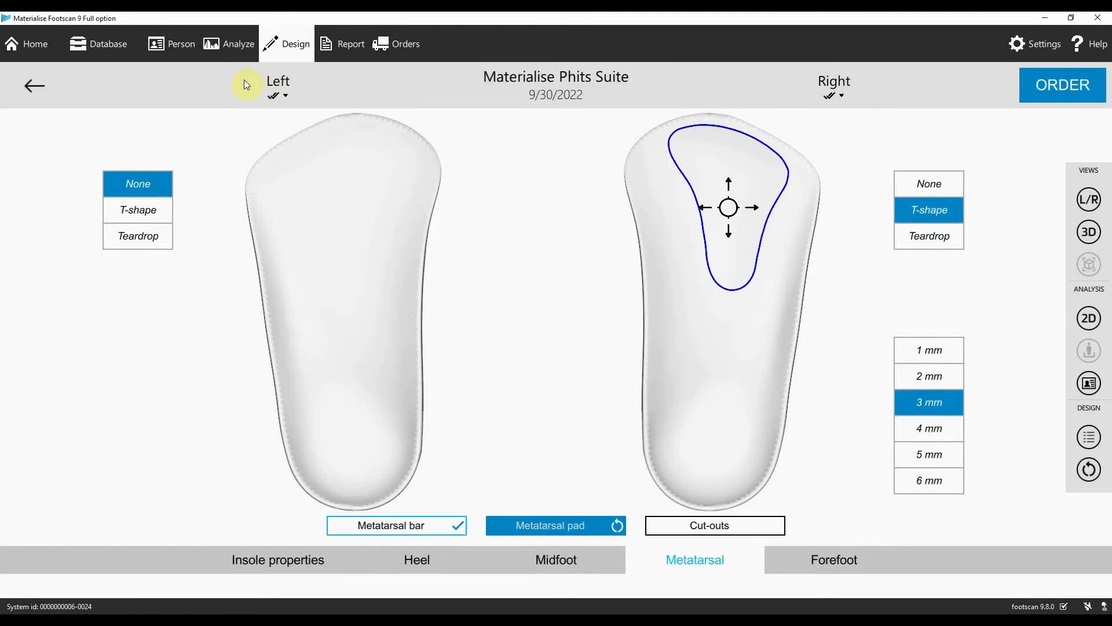
mouse_move(287, 100)
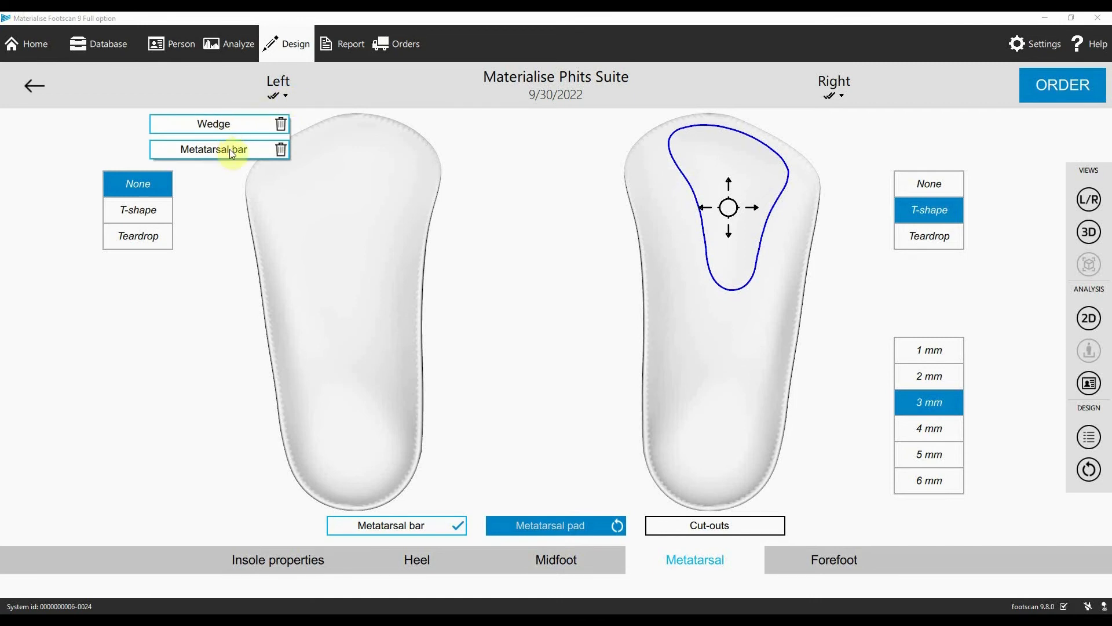
Delete Heel raise from the right correction stack, keeping the metatarsal pad.
left_click(831, 98)
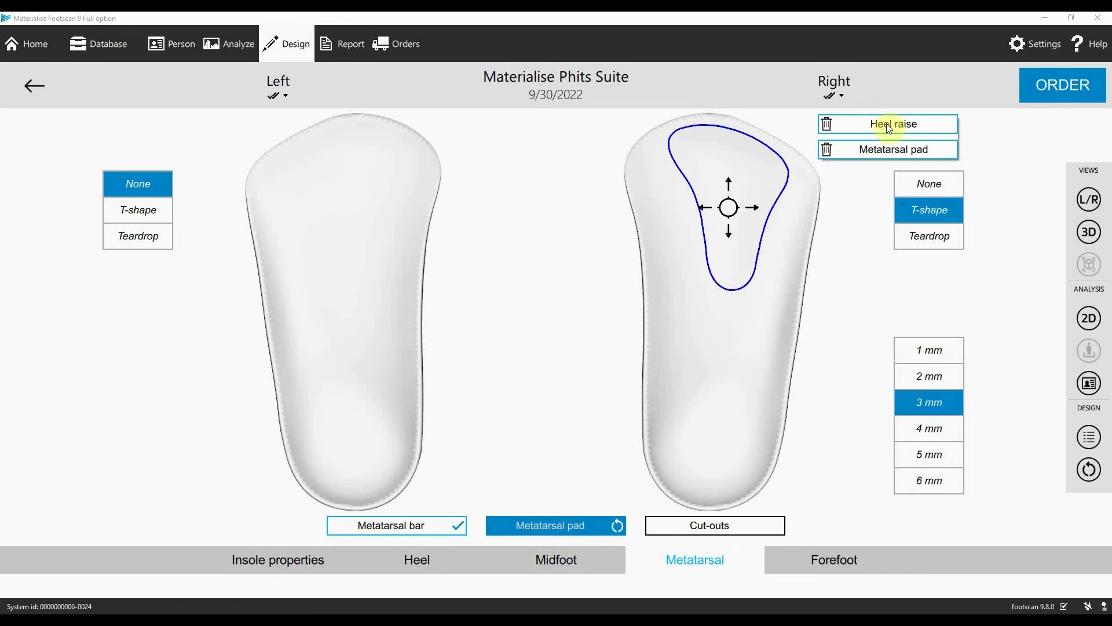
mouse_move(827, 127)
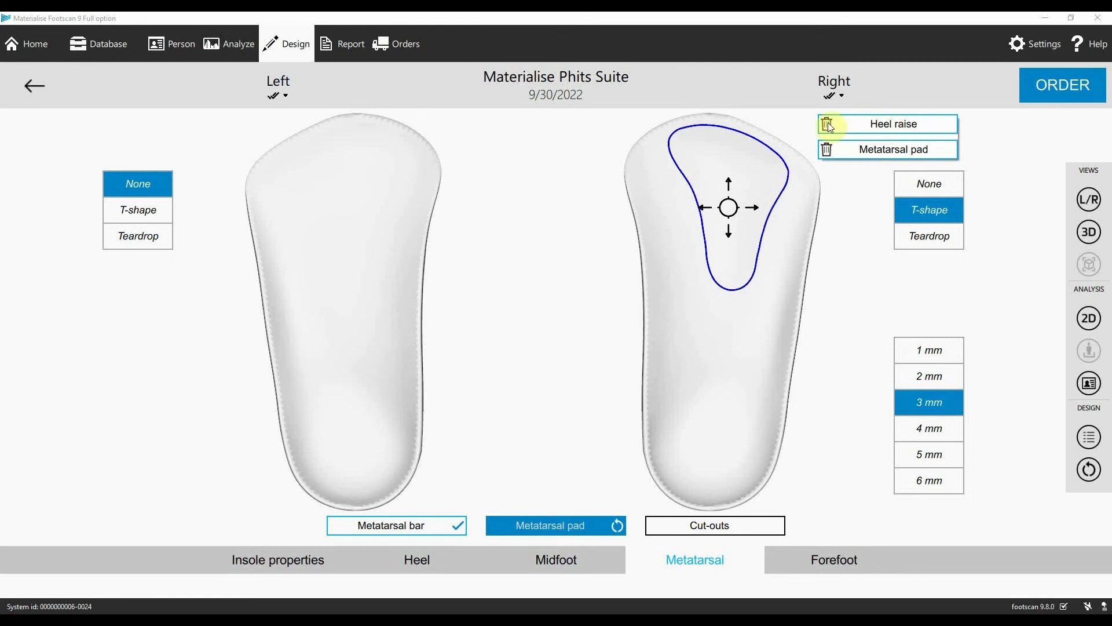
left_click(827, 123)
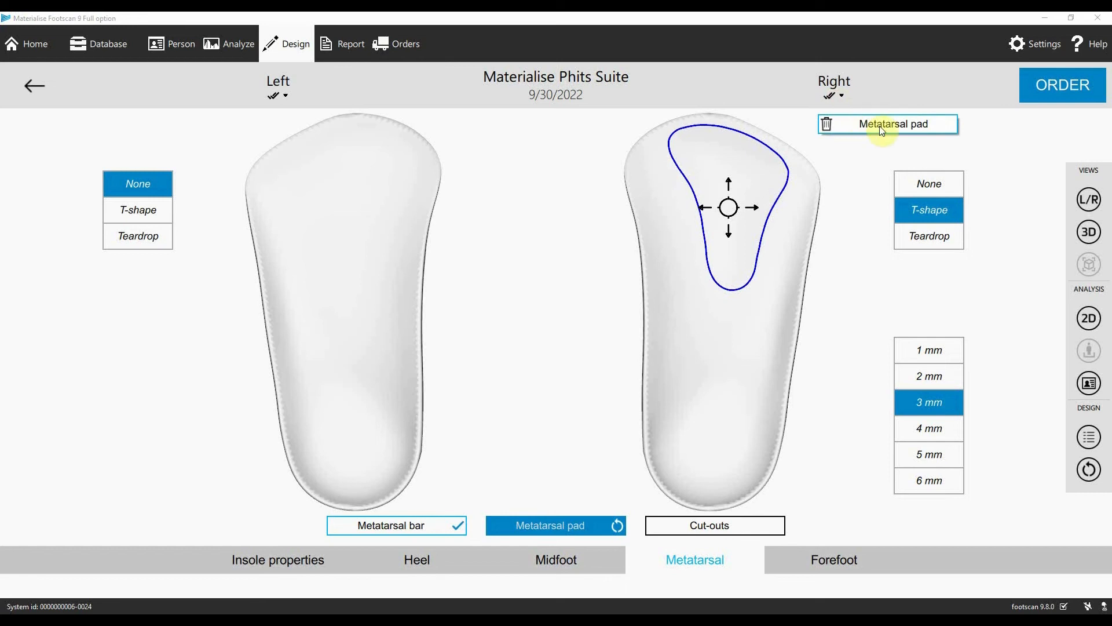
Show the heel Wedge settings: 1° wedge on the left insole, 0° on the right.
left_click(278, 95)
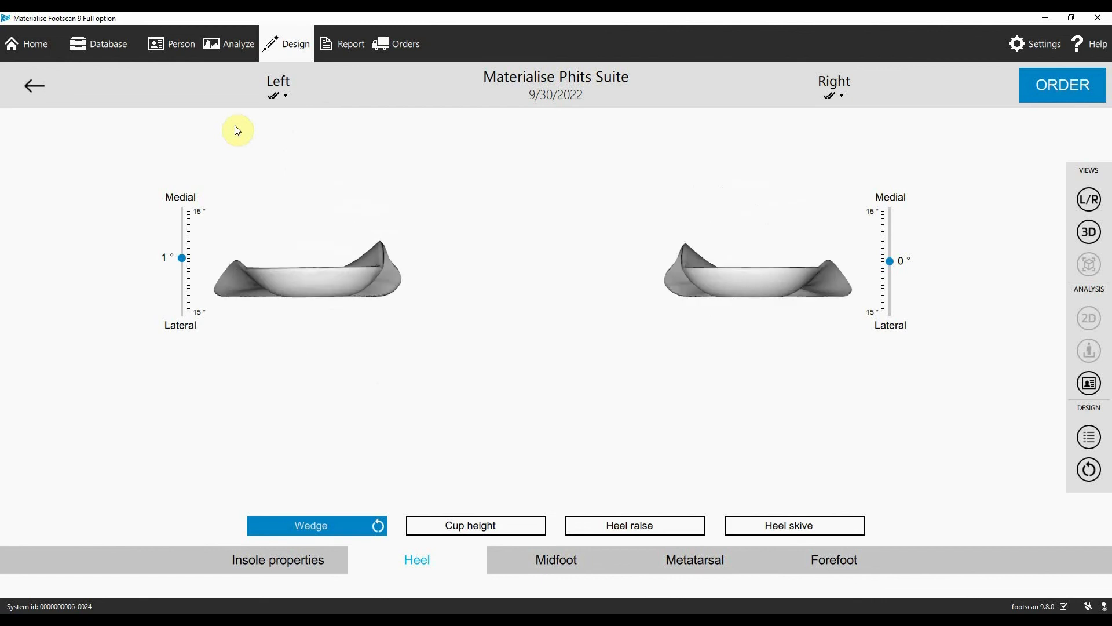
mouse_move(489, 260)
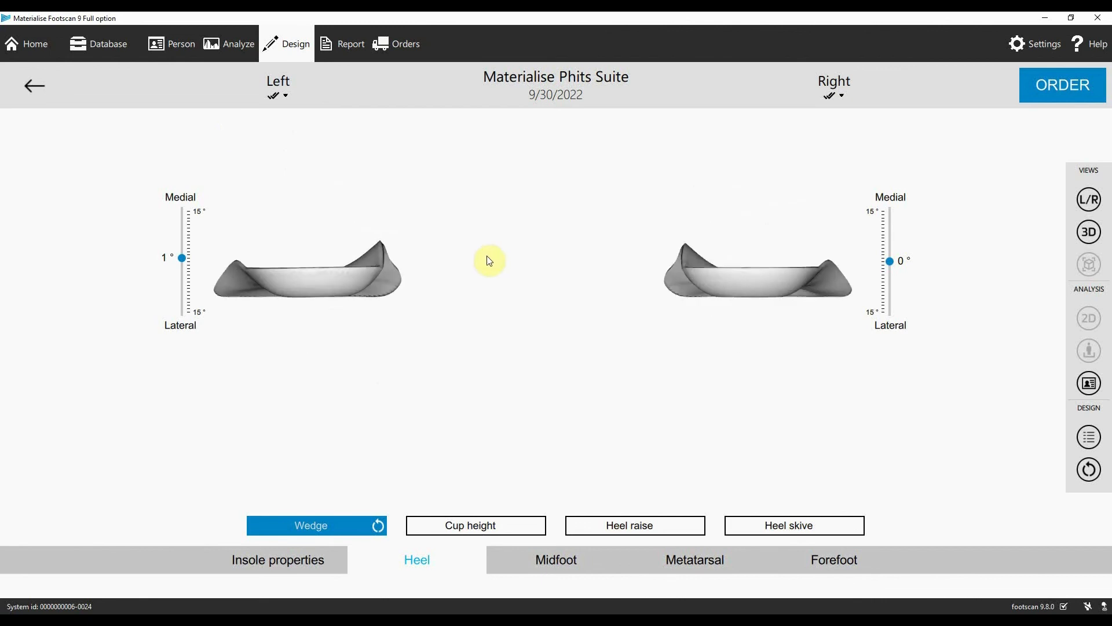